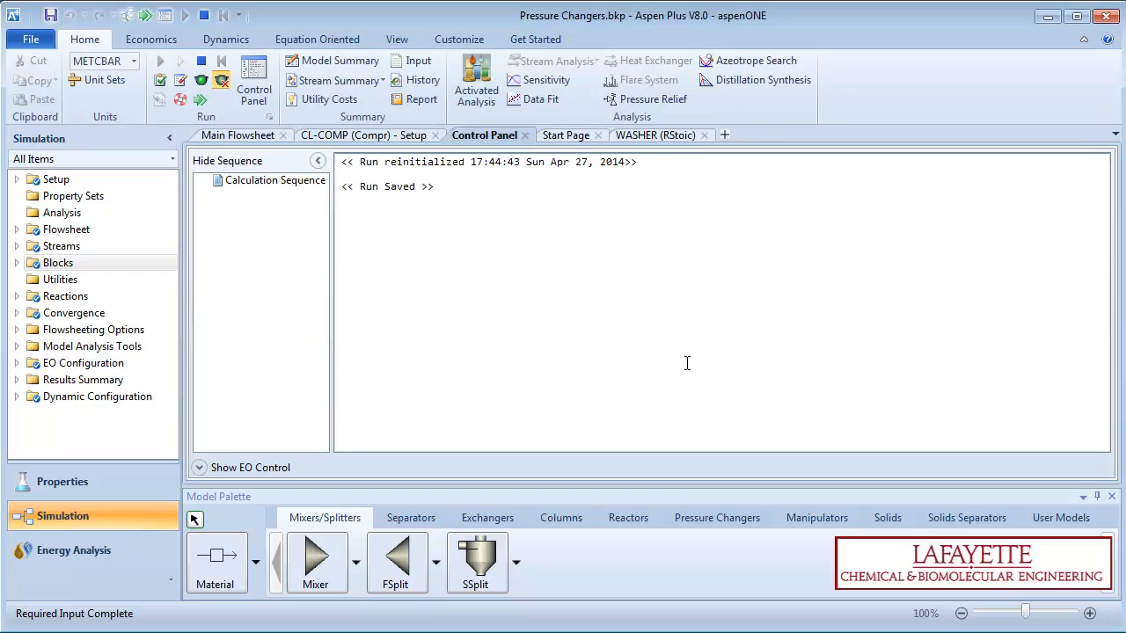
Rerun the chlorobenzene simulation and bring up the all-streams results summary table
click(160, 61)
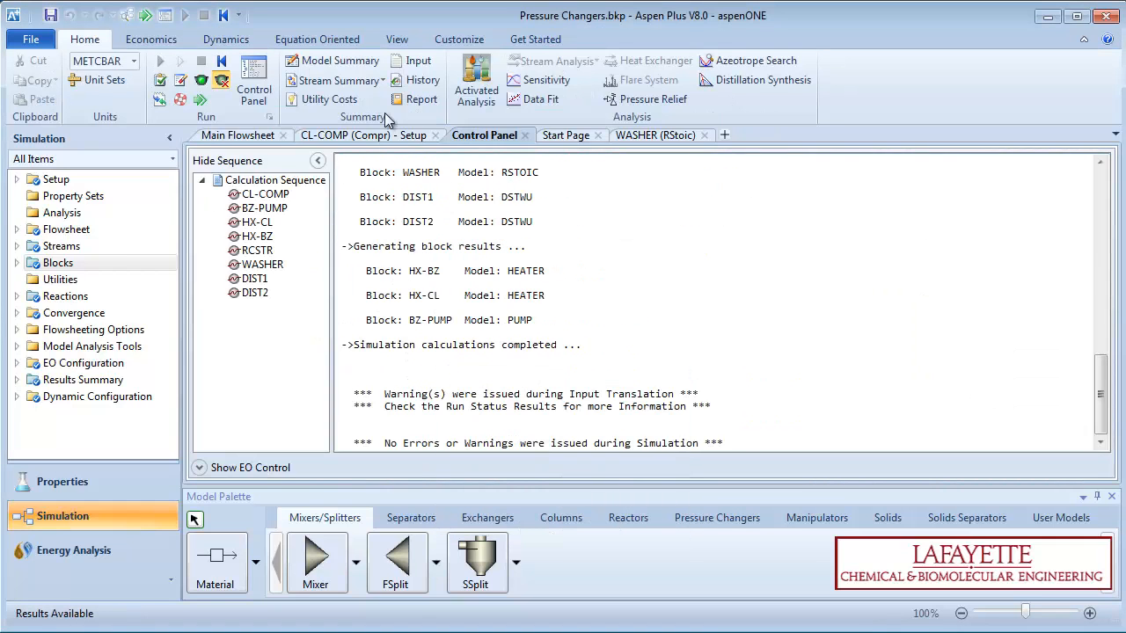
click(74, 412)
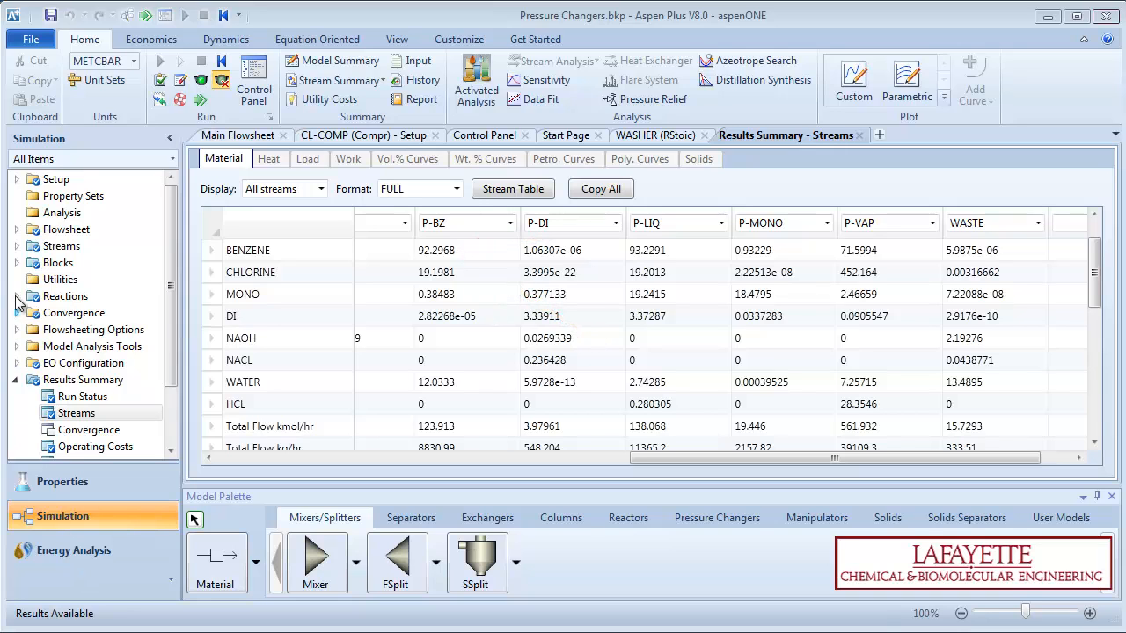
Review the BZ-PUMP, CL-COMP, HX-CL and RCSTR block results in turn
click(17, 262)
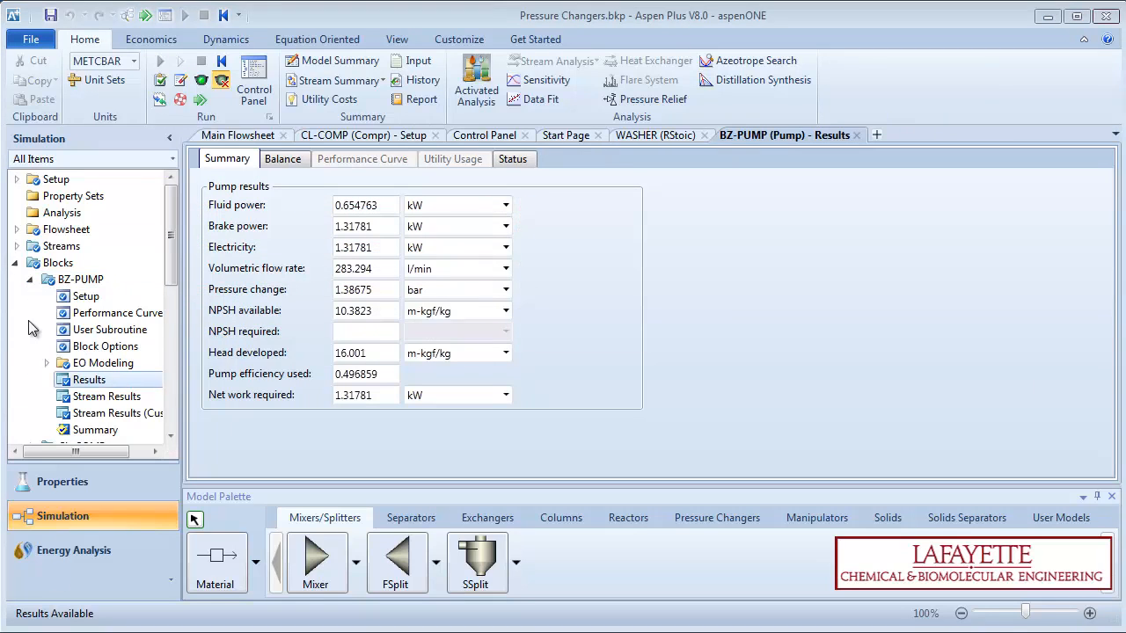
click(88, 413)
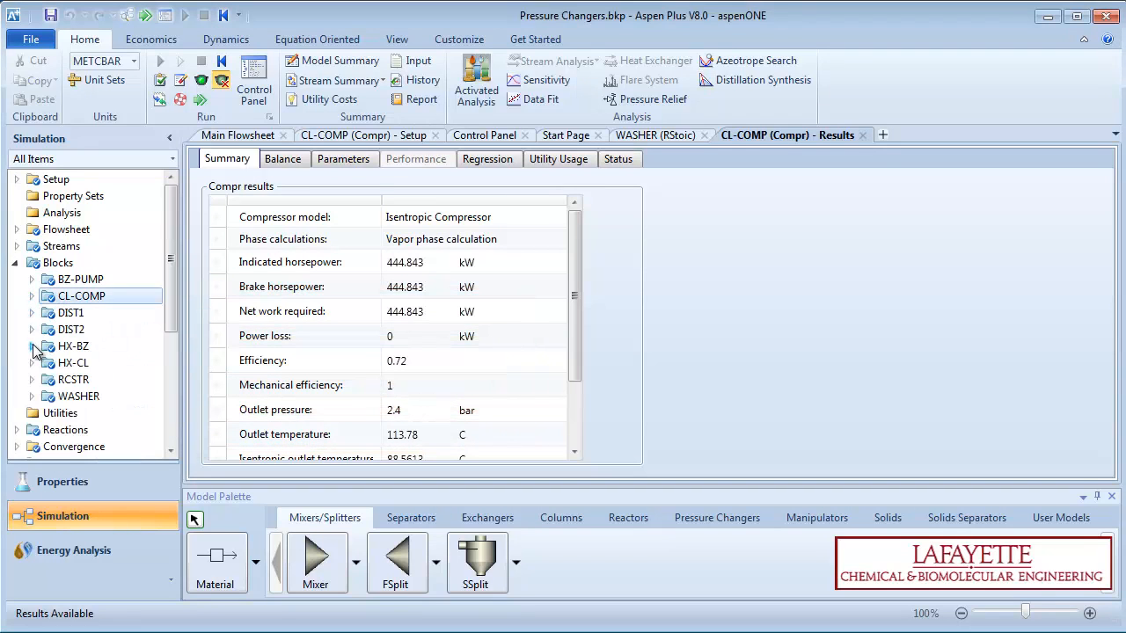
click(89, 369)
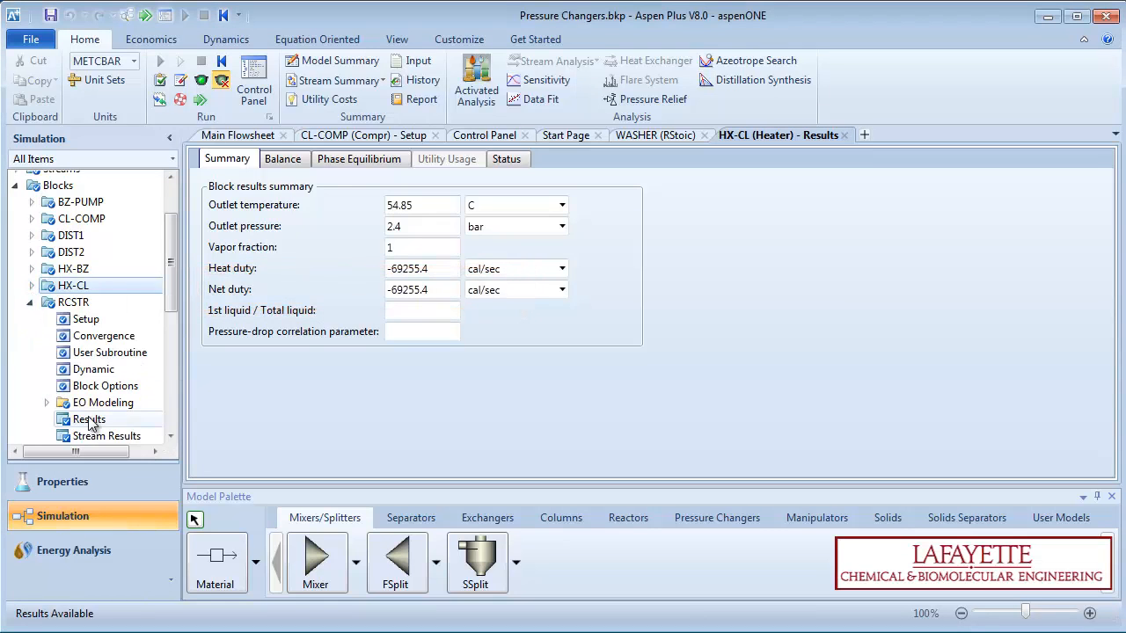
click(88, 419)
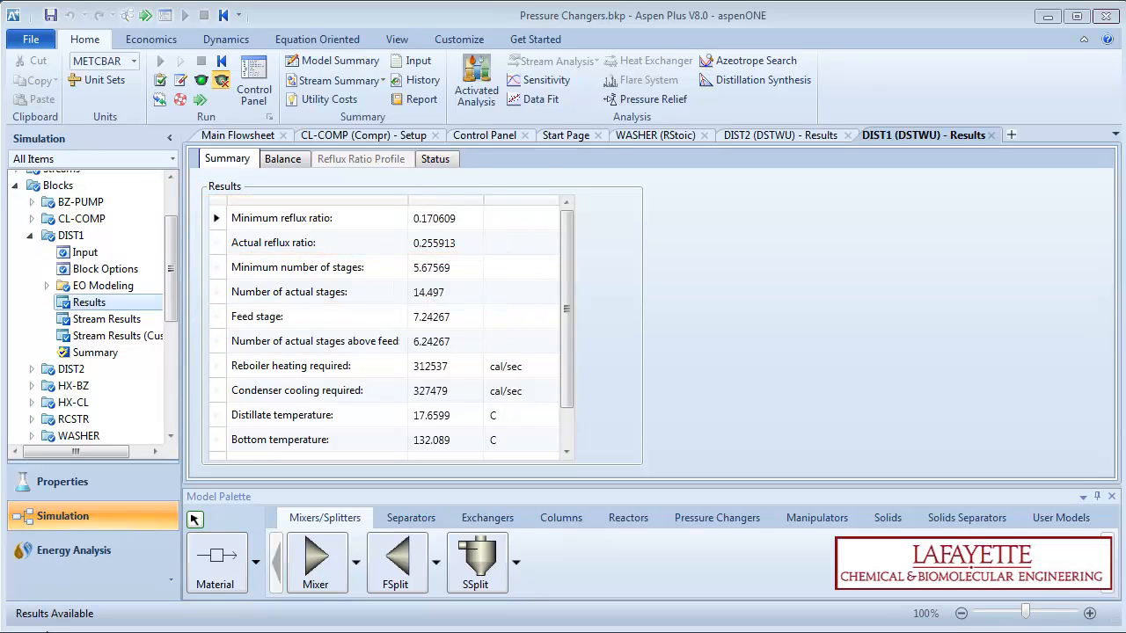
Check the DIST2 column results, then place the stream summary table on the main flowsheet
click(31, 251)
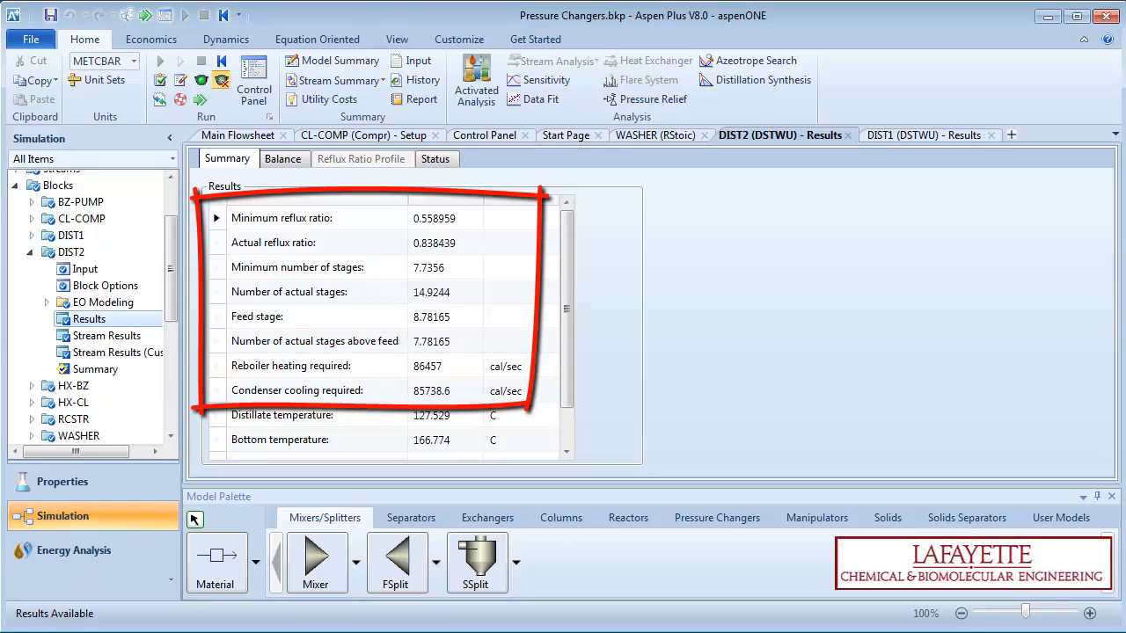
click(336, 80)
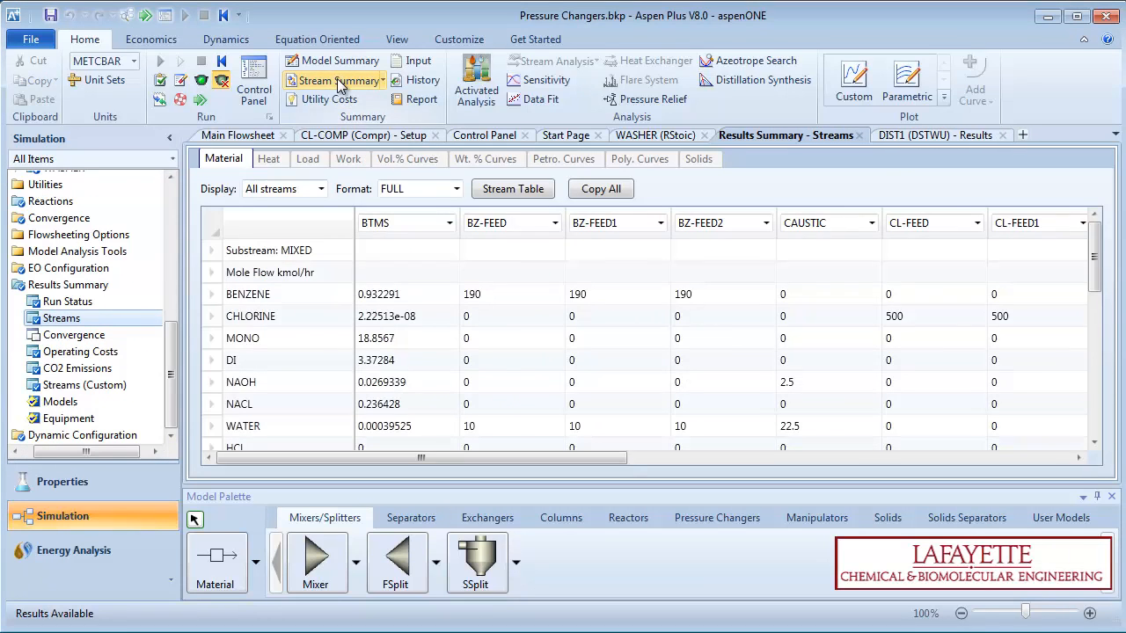
click(237, 134)
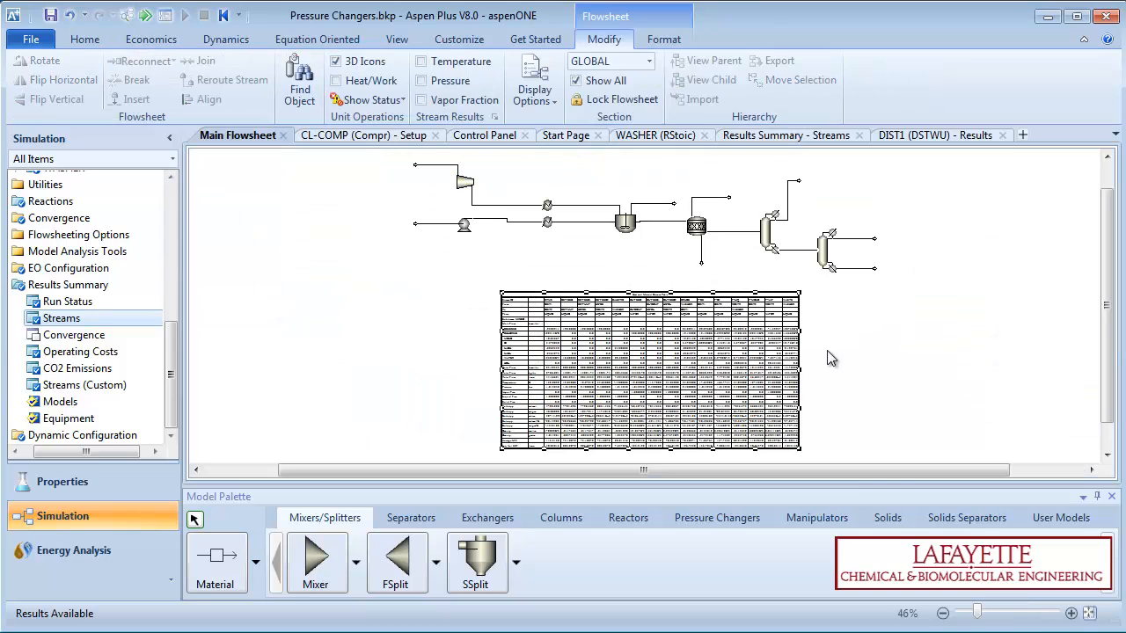
click(85, 39)
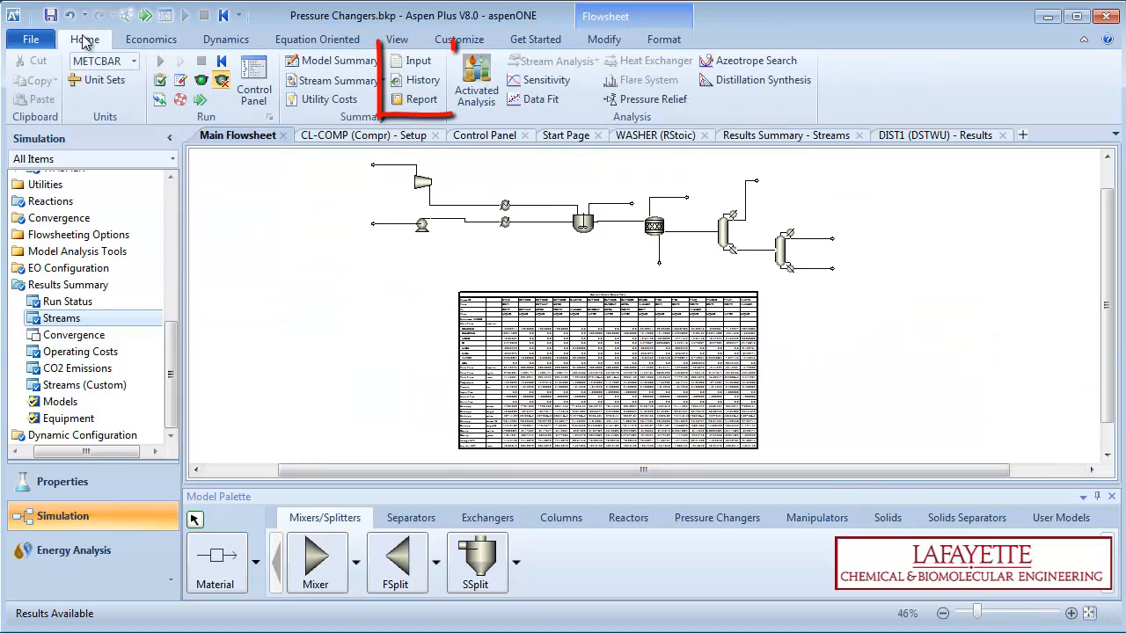